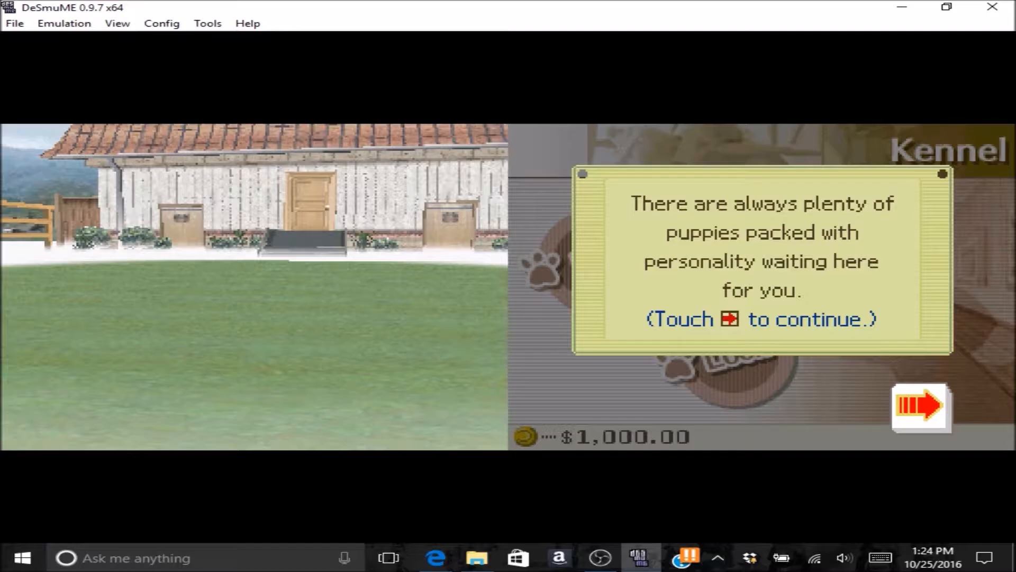
- Dismiss the kennel welcome message to reach the breed list
click(919, 407)
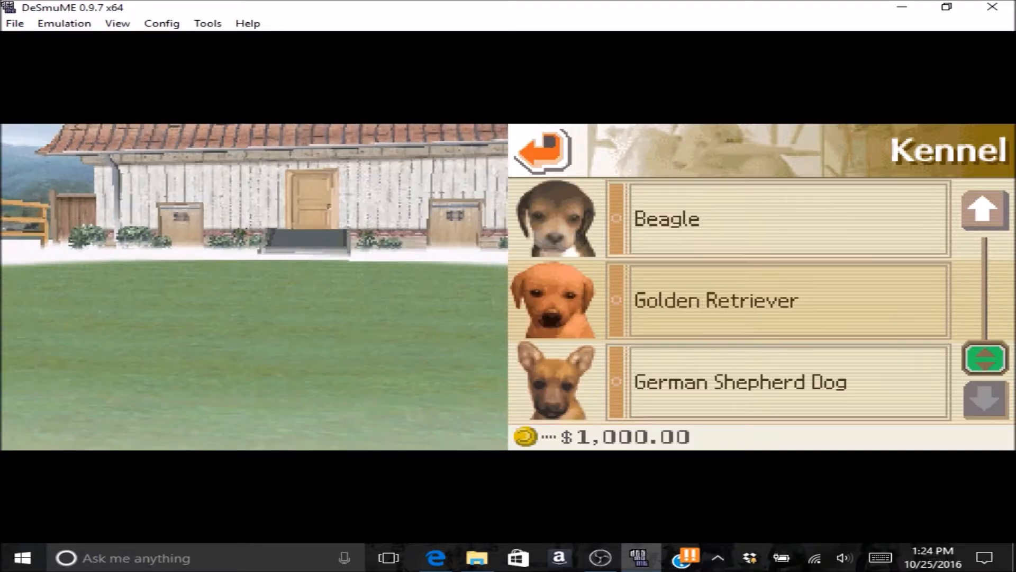
- Pick a Beagle puppy, then decline its $510 offer
click(983, 209)
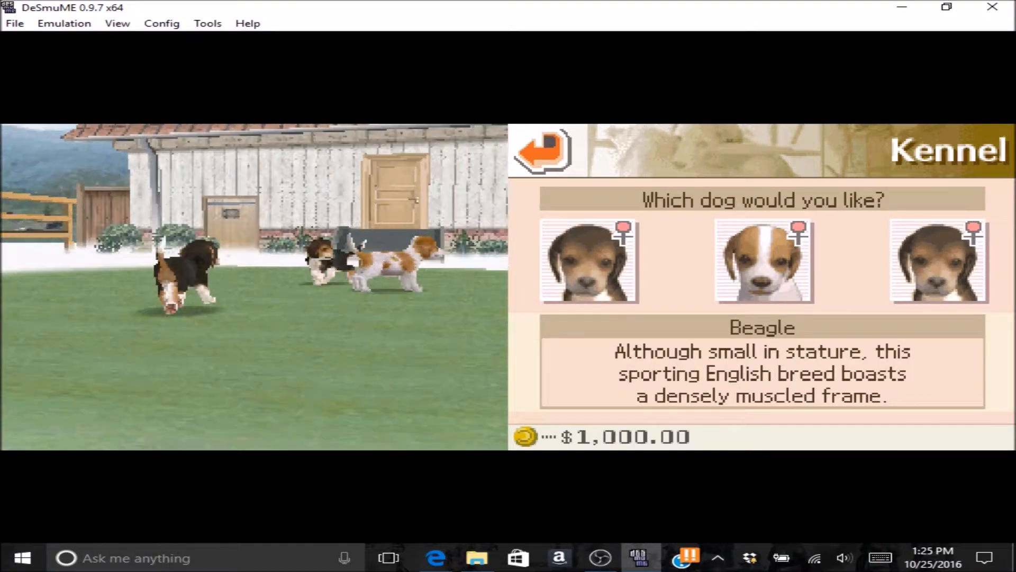
click(539, 151)
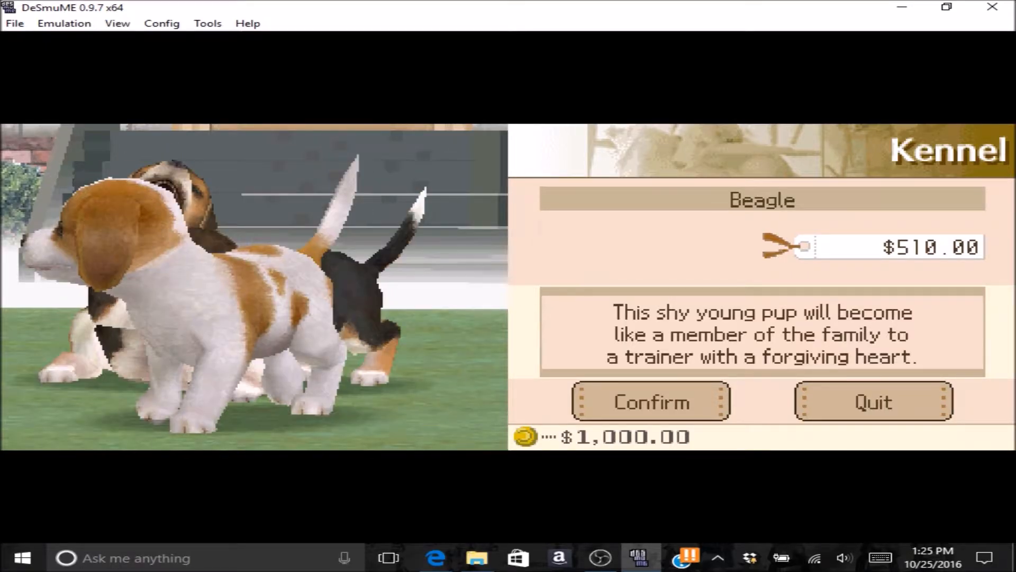
click(872, 401)
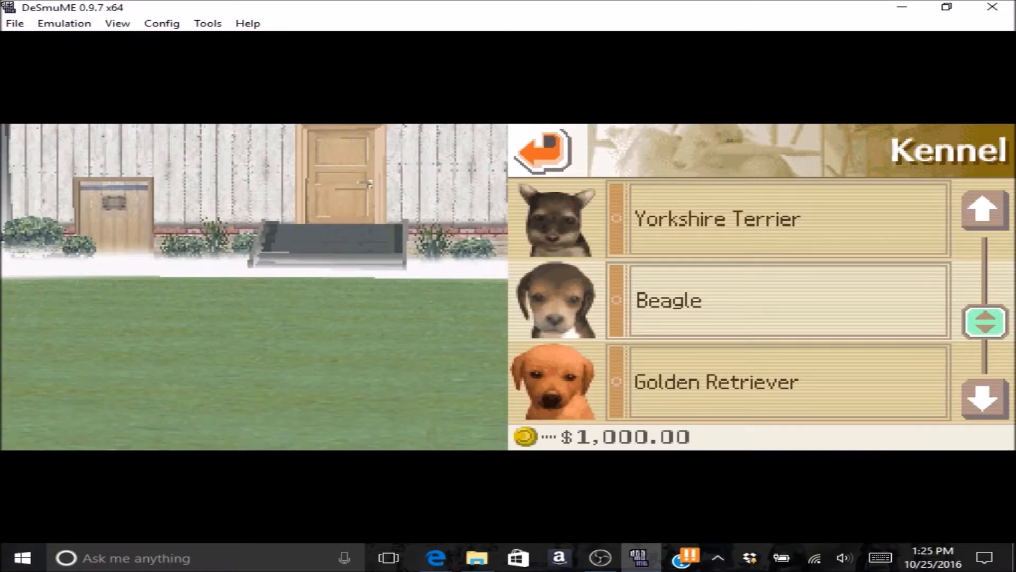
- Choose the $600 female Yorkshire Terrier puppy and confirm taking her
click(718, 219)
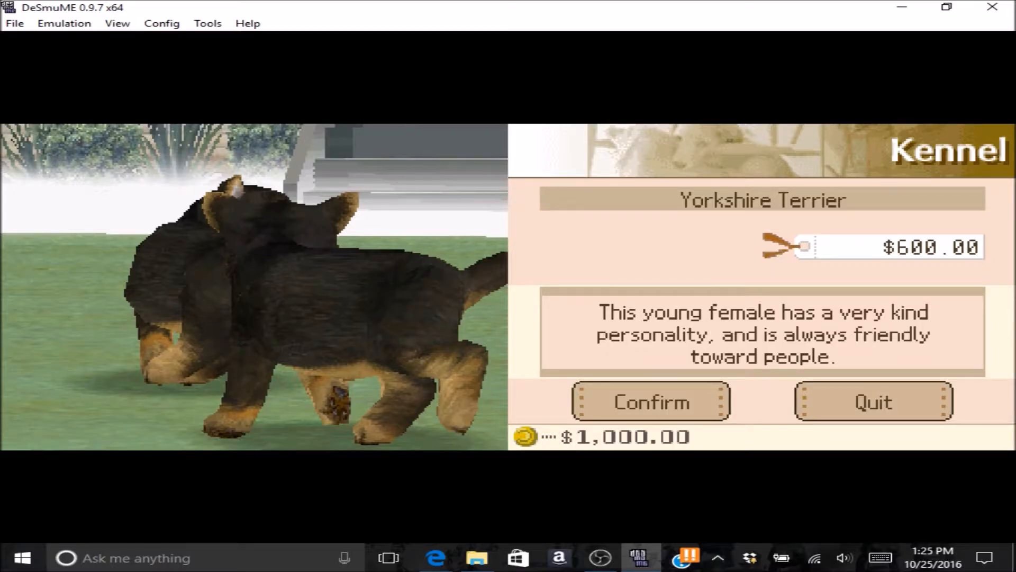
click(649, 402)
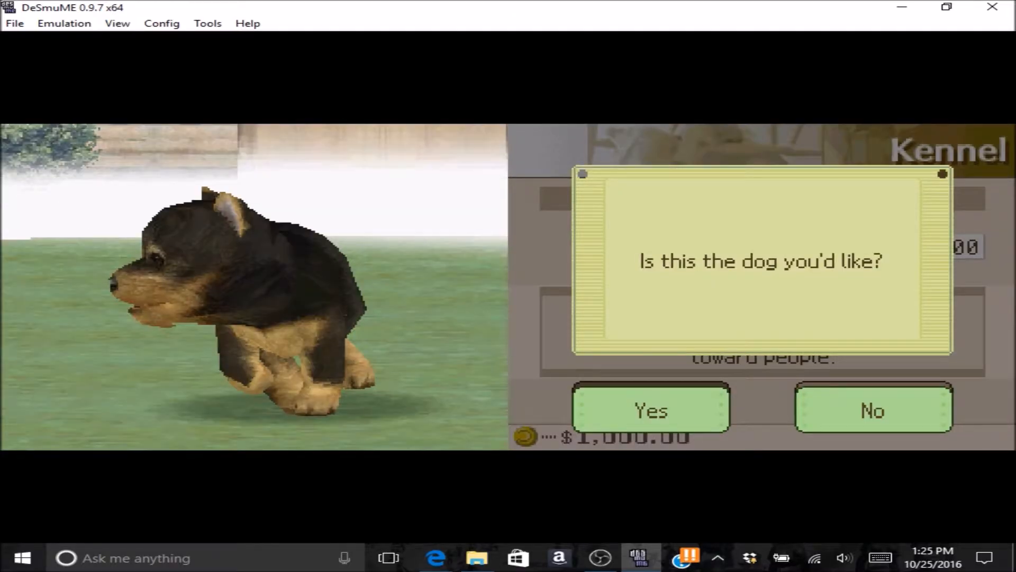
click(649, 411)
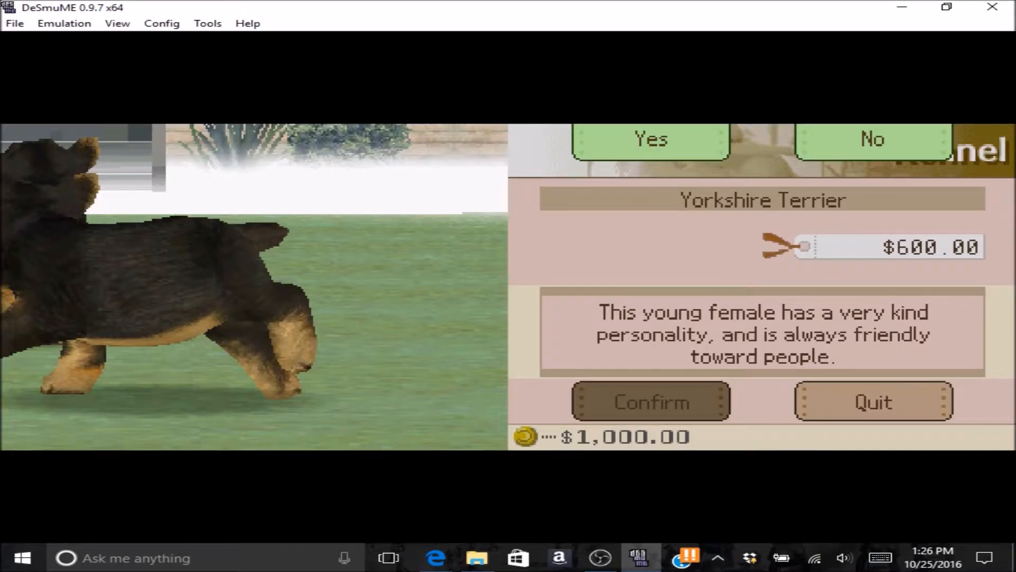
click(650, 401)
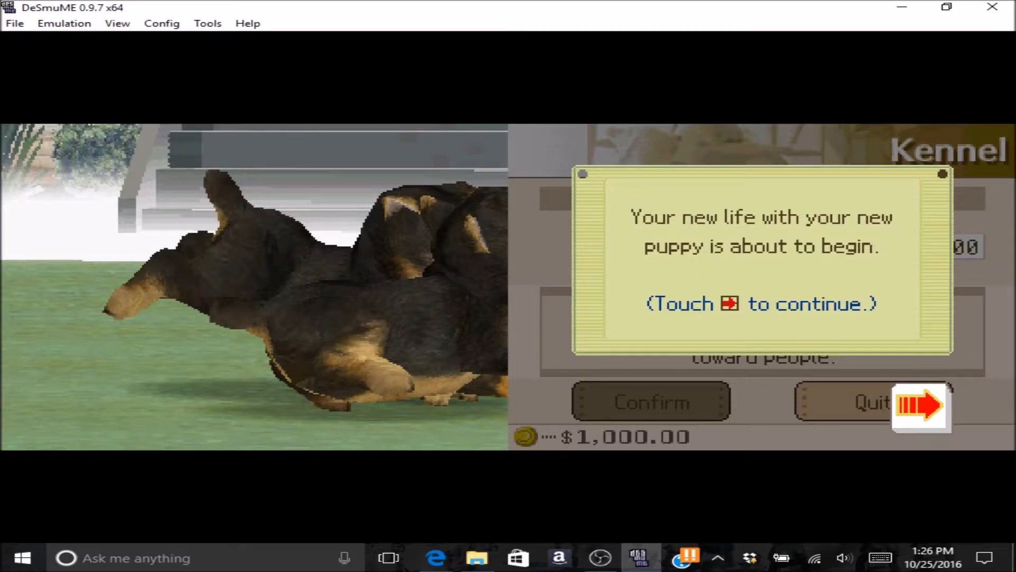
- Continue past the new-life message so the Yorkshire Terrier comes home
click(920, 406)
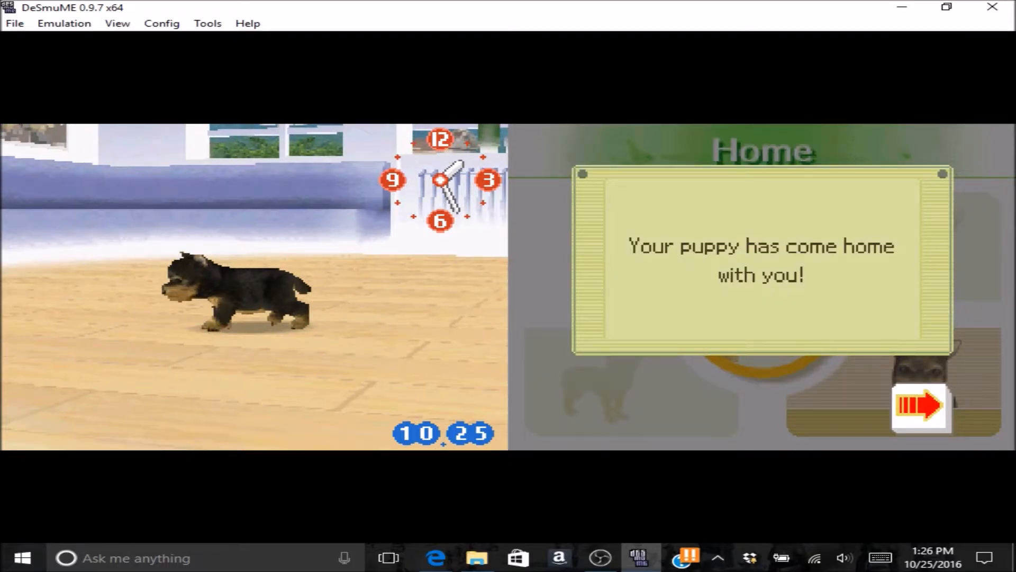
- Dismiss the came-home message and the comforting, interacting, close-interaction and petting tips
click(918, 406)
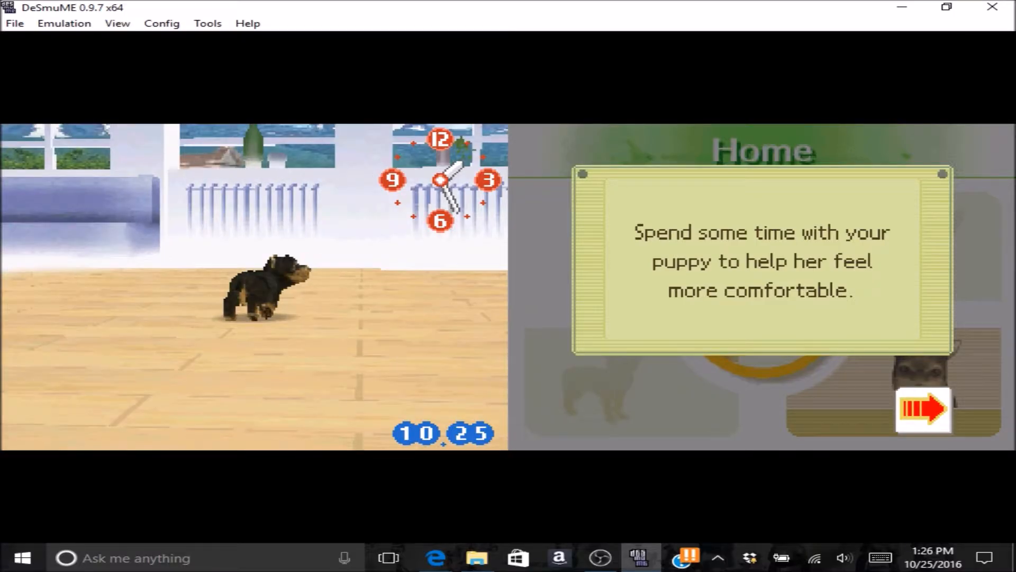
click(922, 407)
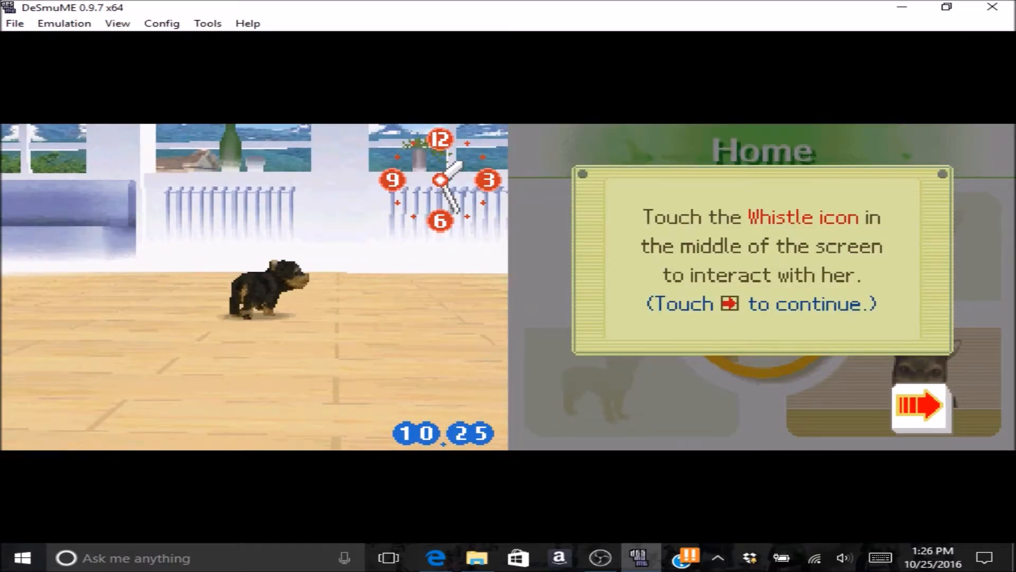
click(918, 407)
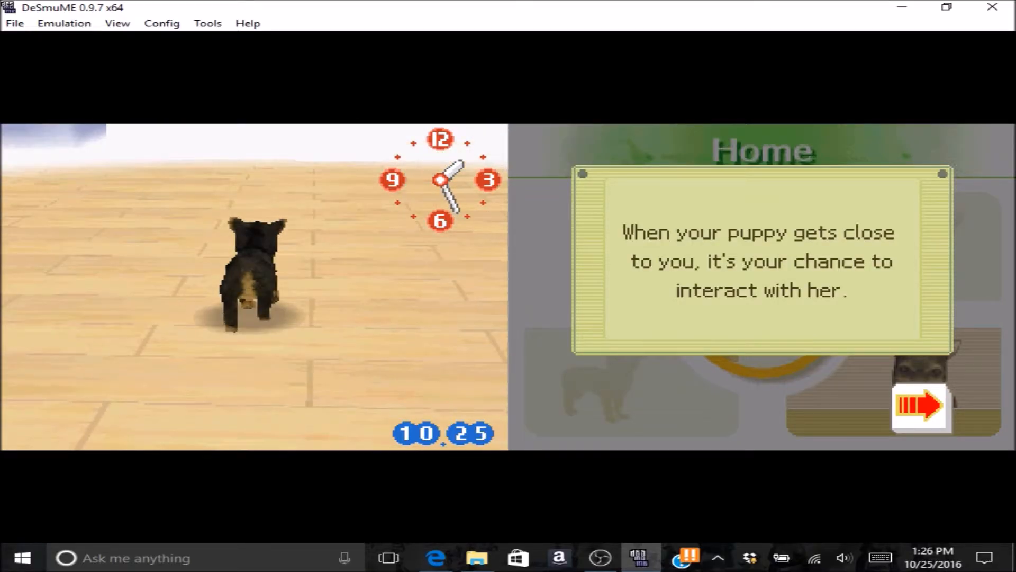
click(919, 406)
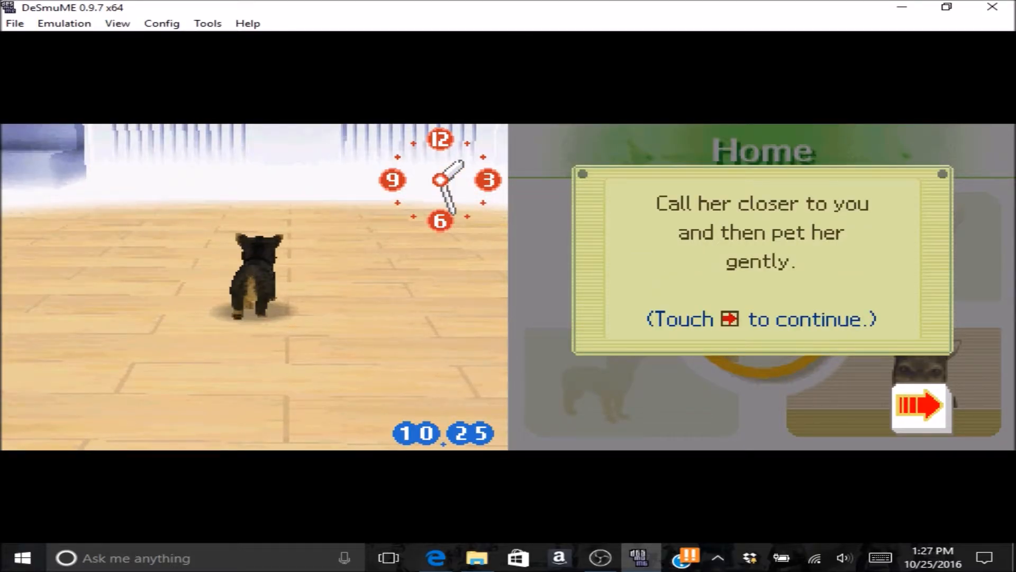
click(918, 407)
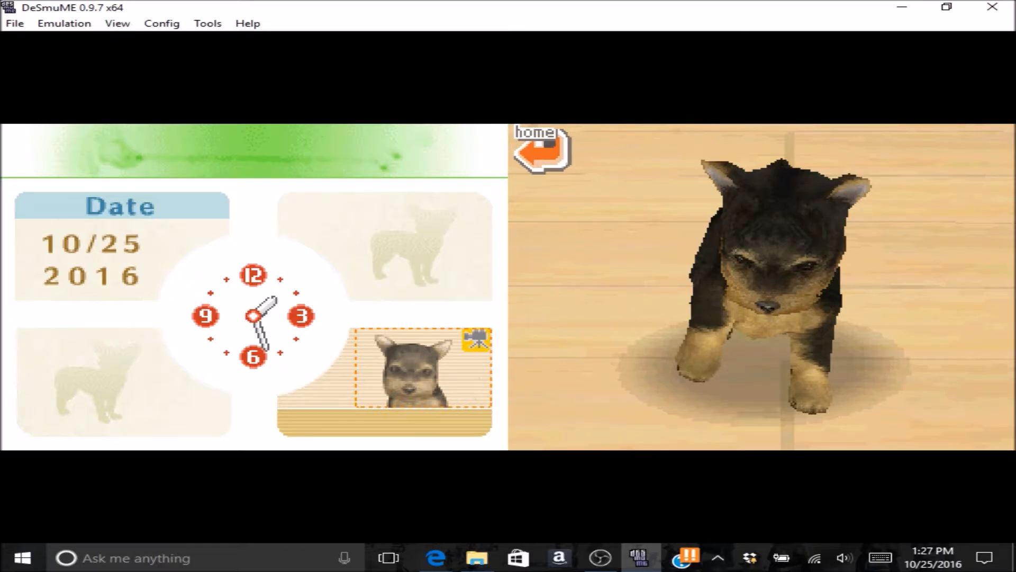
- Stroke the Yorkshire Terrier's head until she smiles with eyes closed
click(762, 344)
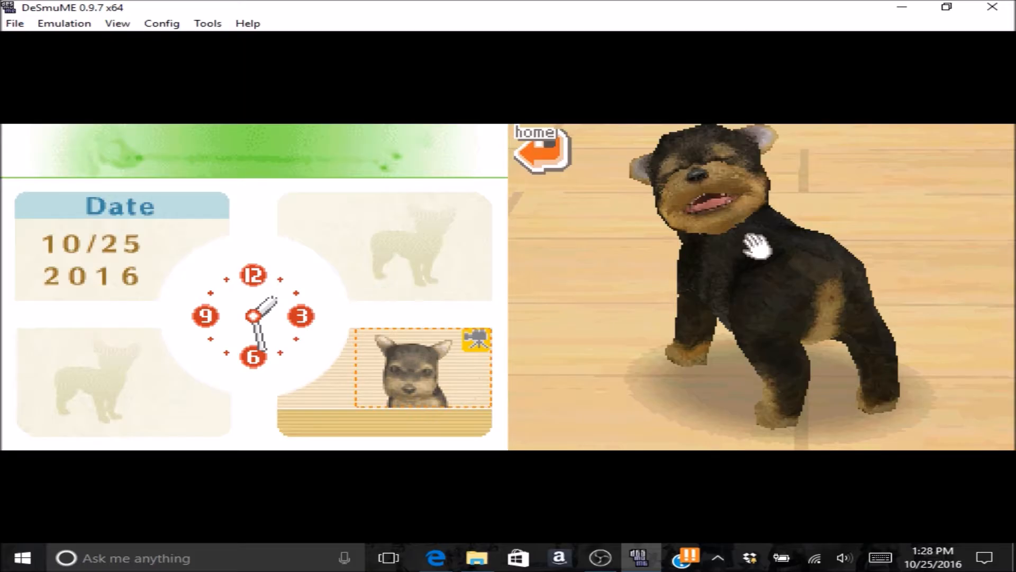
click(540, 149)
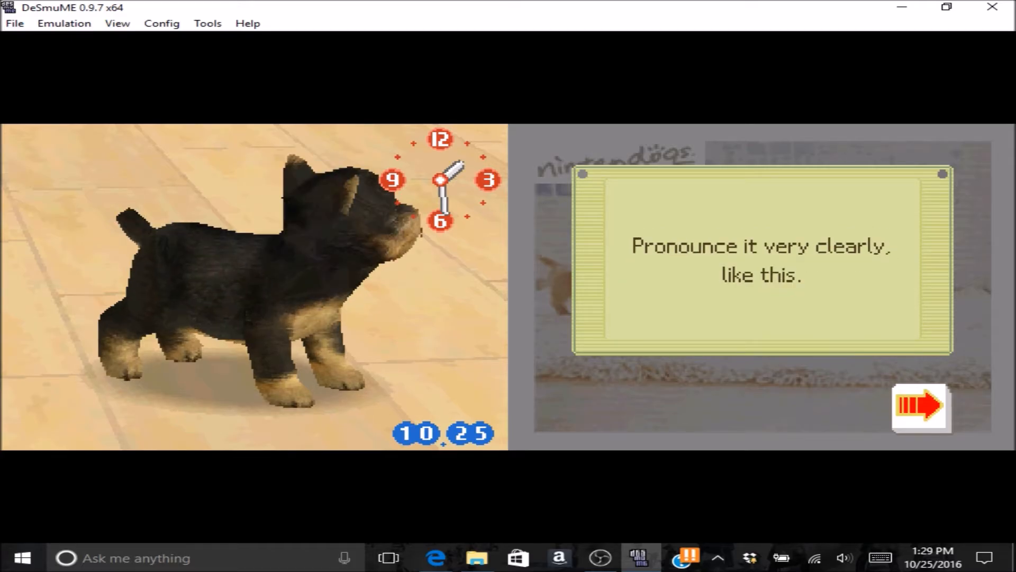
- Continue past the 'Pronounce it very clearly' advice to the Begin Audio Input prompt
click(919, 406)
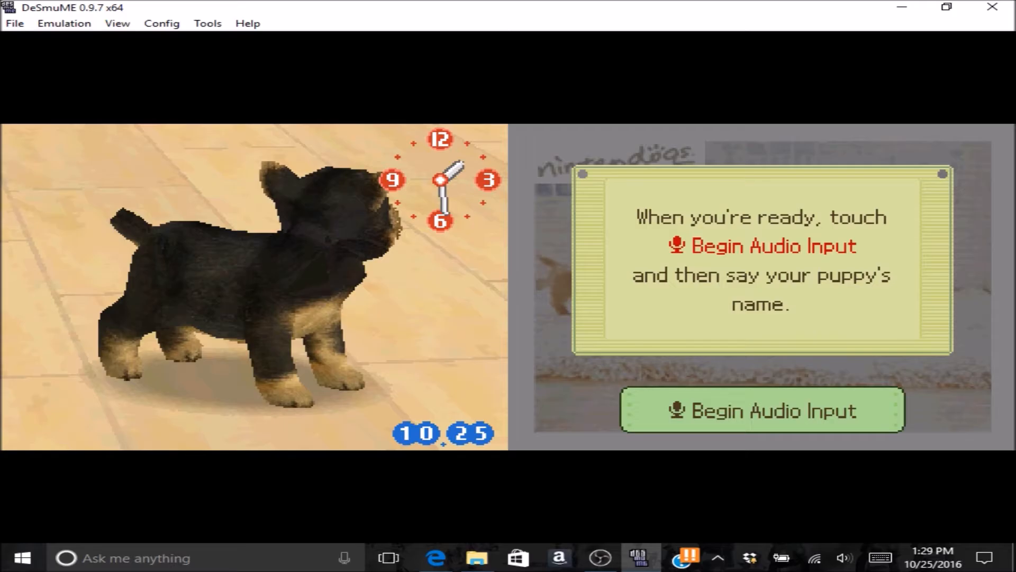
- Begin audio input and speak the puppy's name, which isn't understood
click(761, 410)
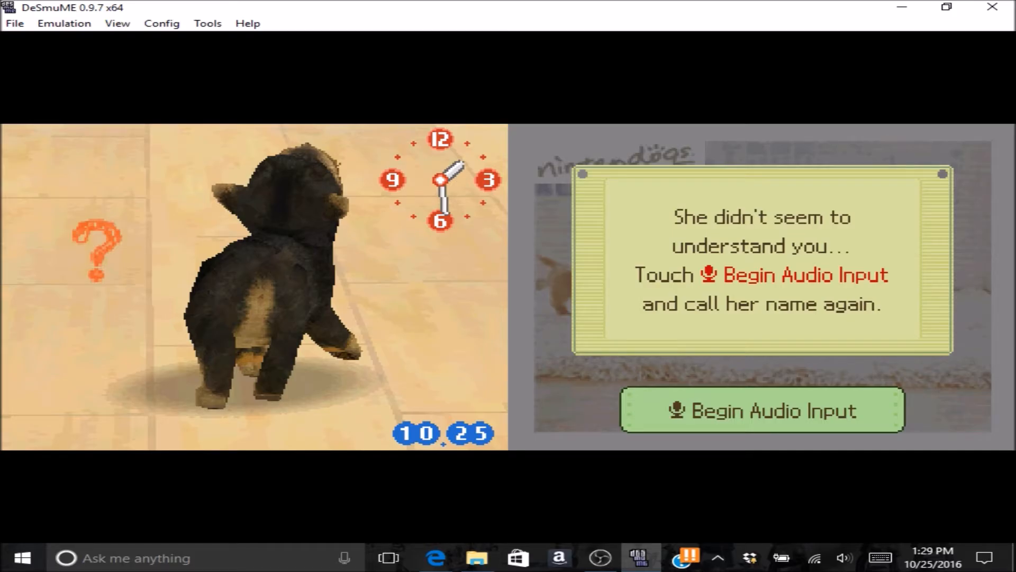
click(761, 411)
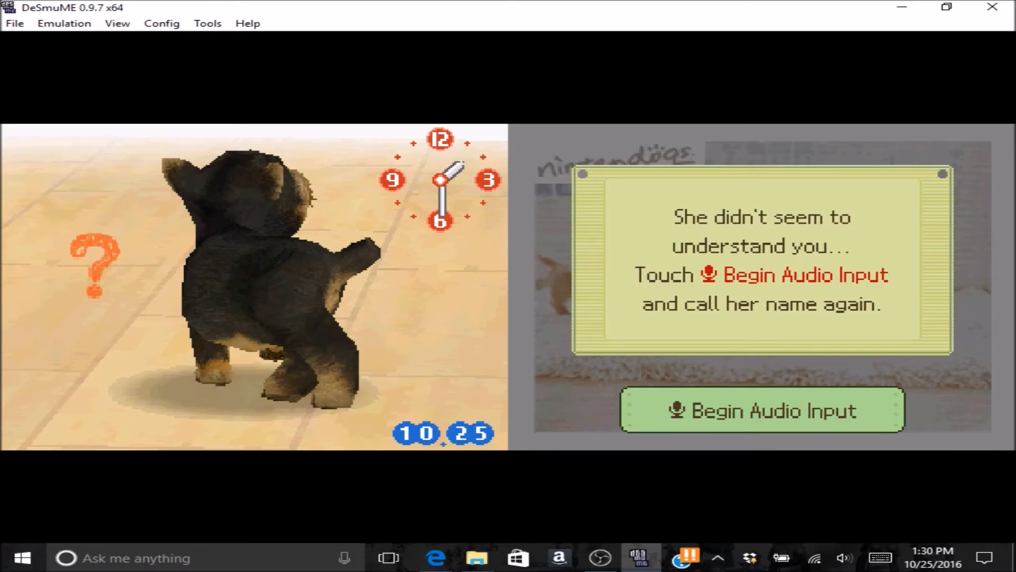
click(761, 410)
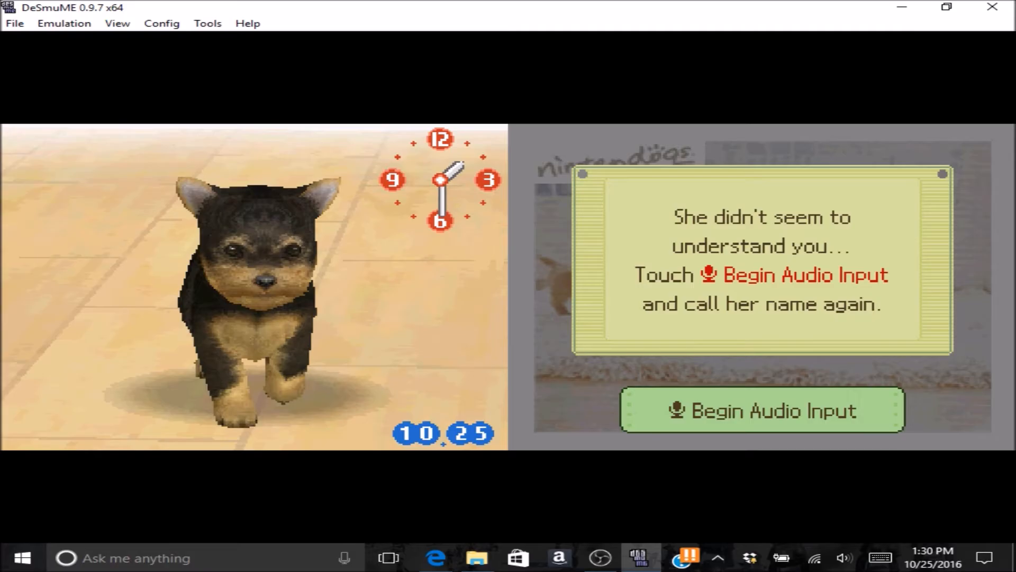
click(761, 410)
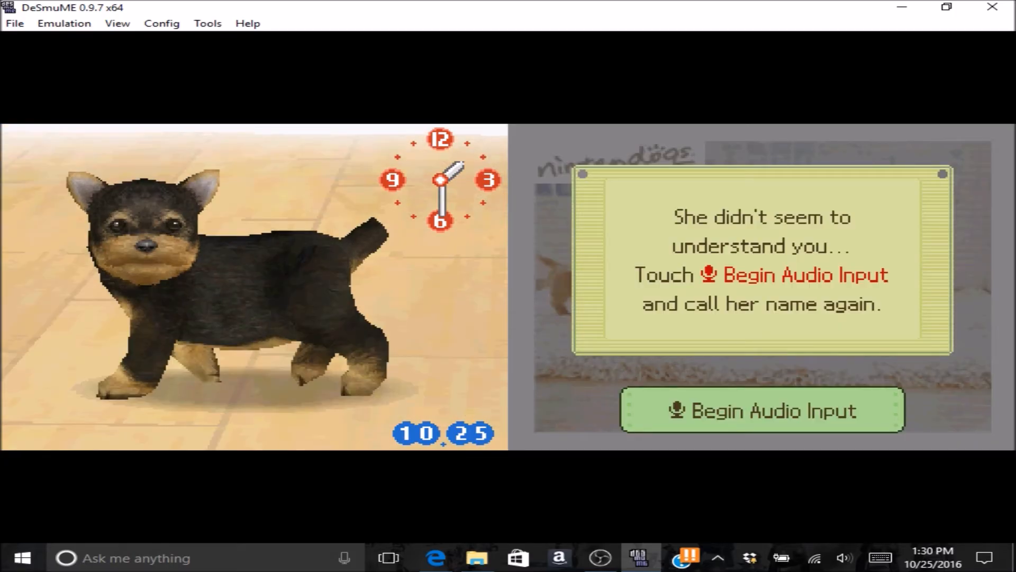
click(761, 411)
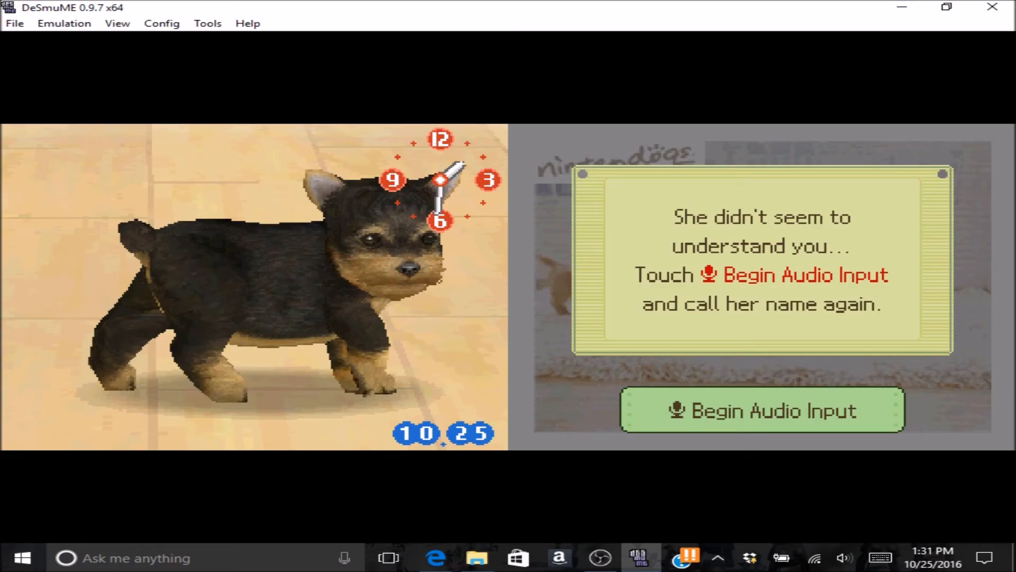
click(762, 410)
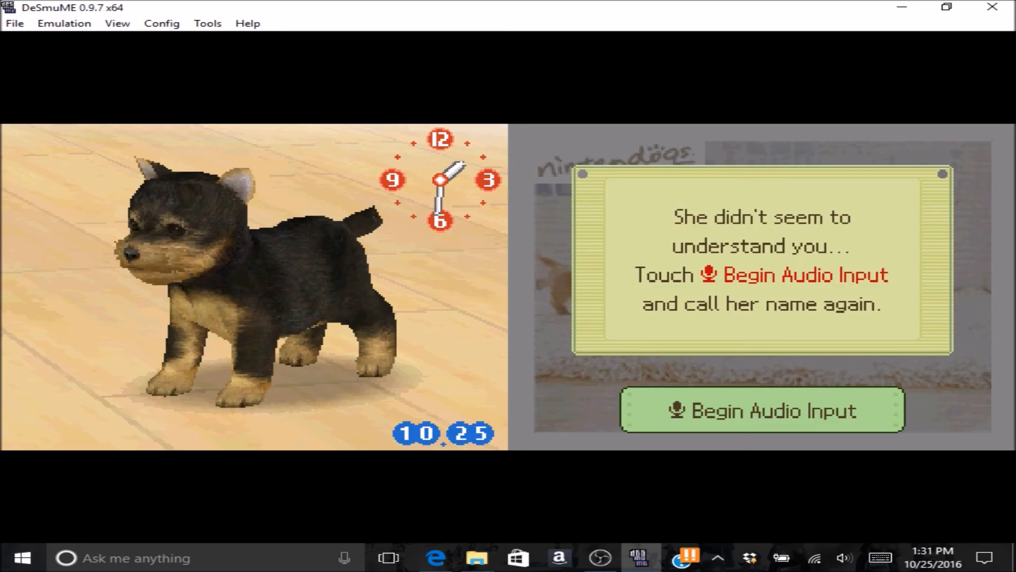
click(762, 410)
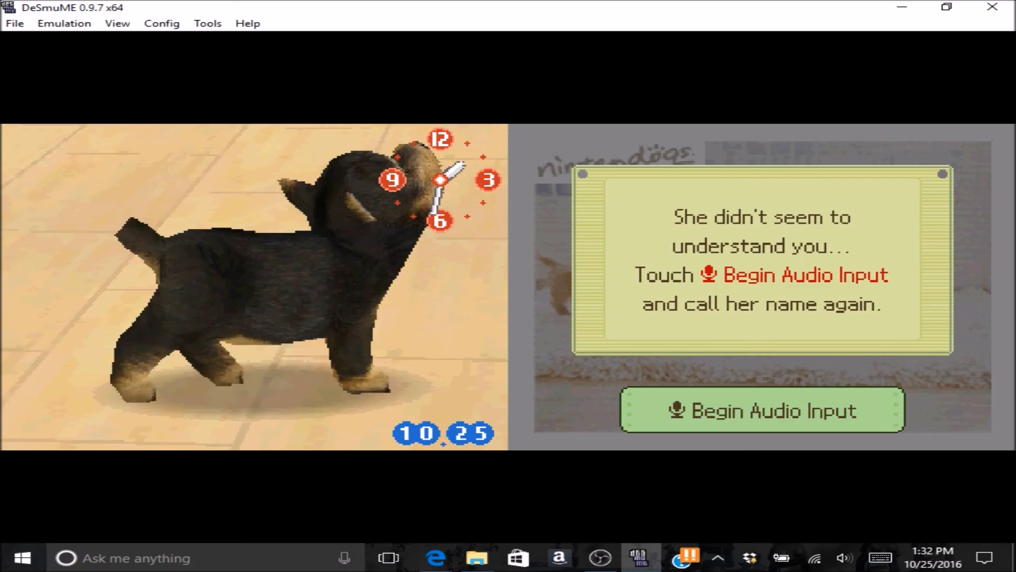
- Begin audio input again for another spoken attempt at her name
click(761, 410)
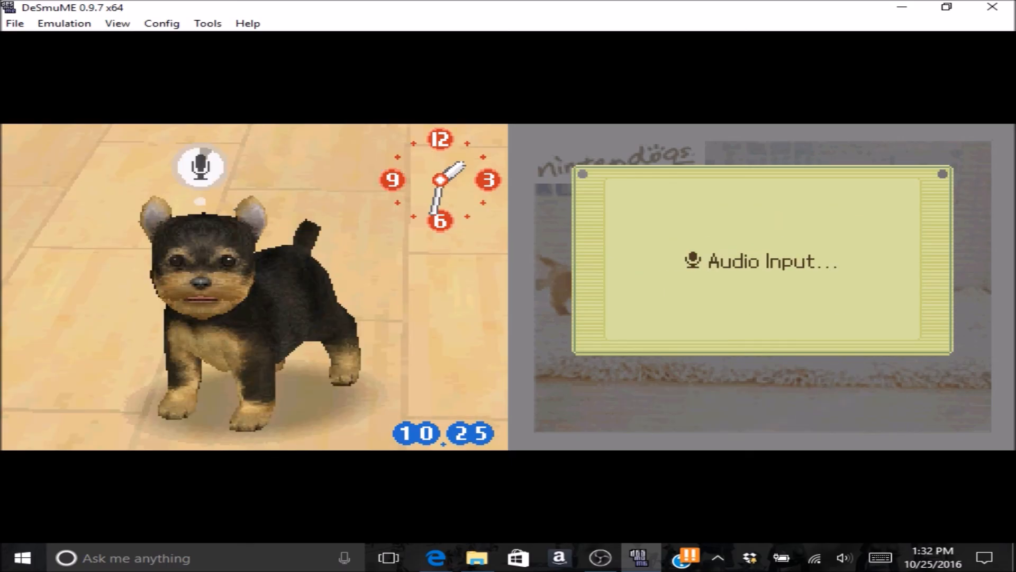